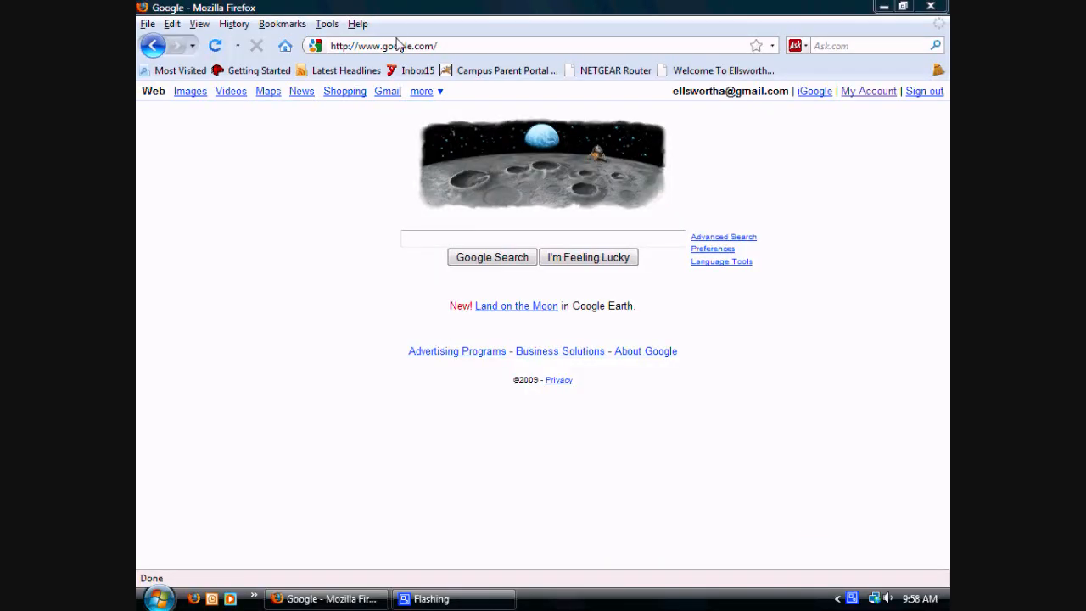
{"action": "mouse_move", "coordinate": [506, 70]}
{"action": "type", "text": "spped"}
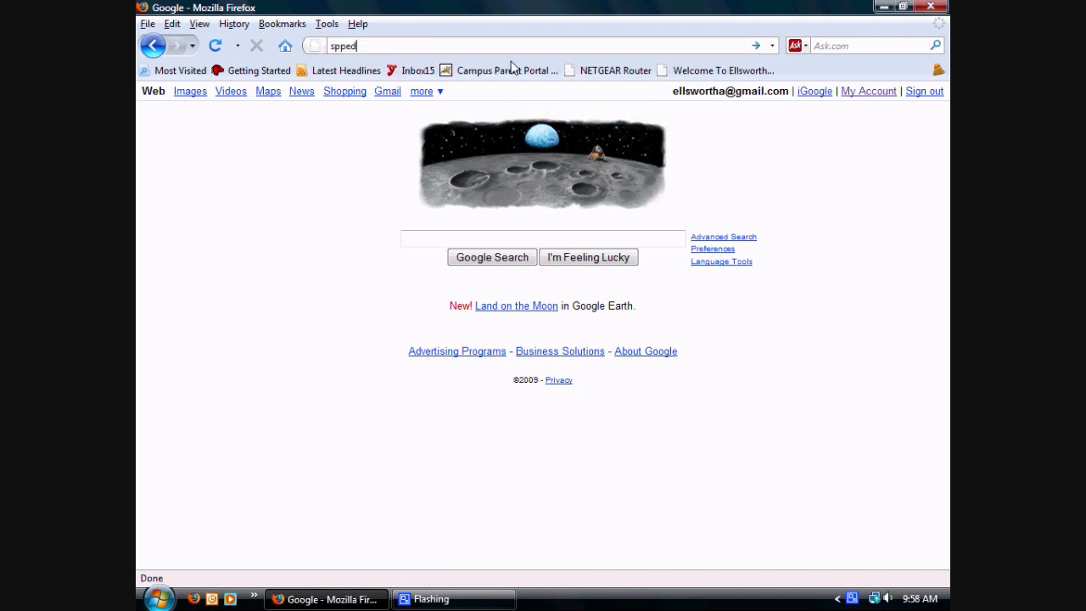
- Load the Speedtest.net broadband speed test page in Firefox
{"action": "key", "text": "Return"}
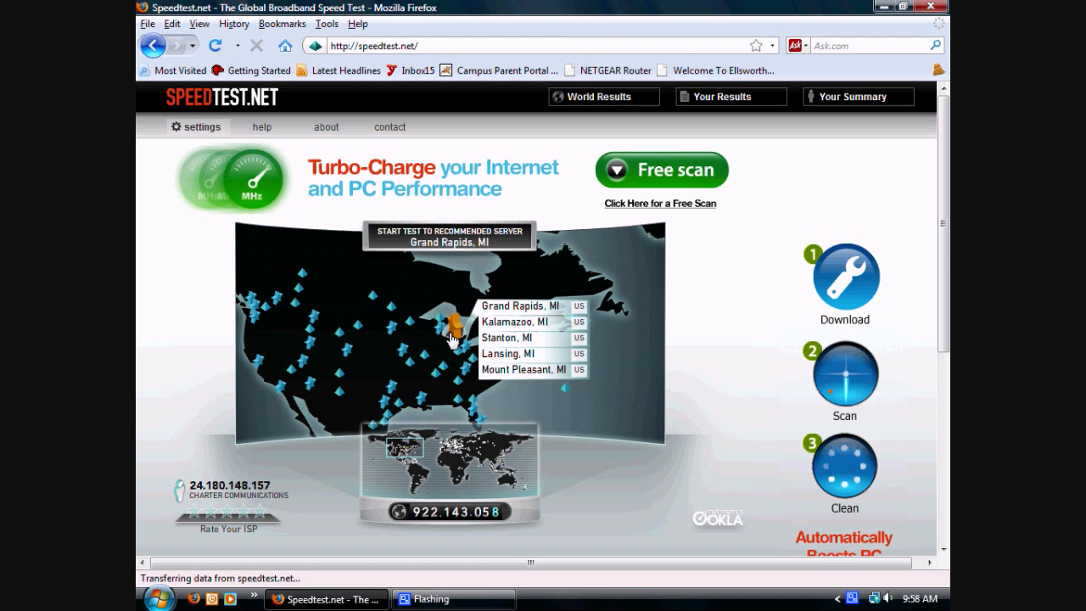
{"action": "mouse_move", "coordinate": [306, 274]}
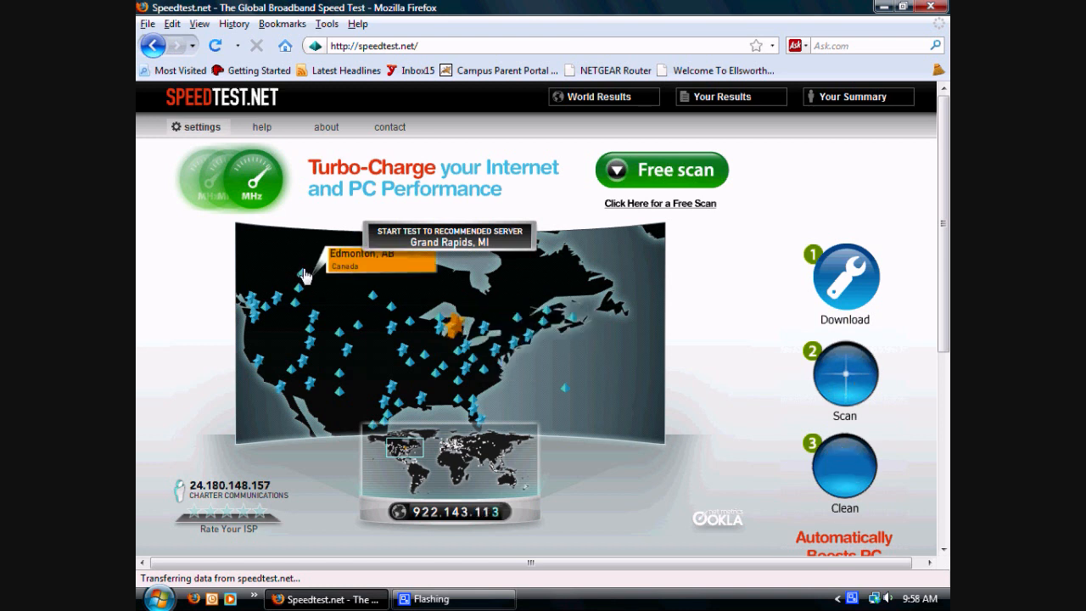
{"action": "mouse_move", "coordinate": [486, 372]}
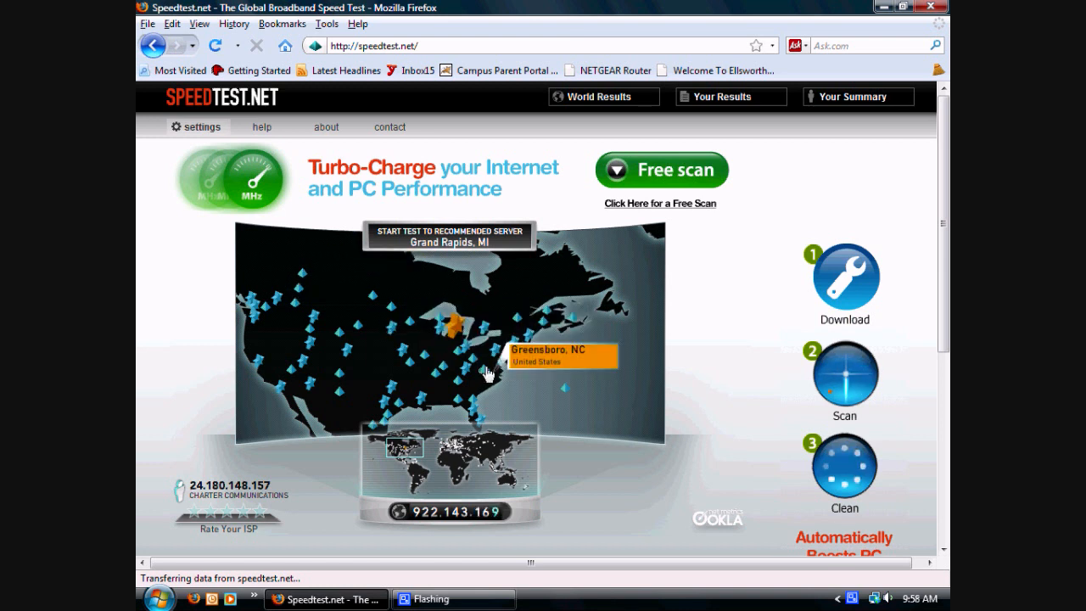
{"action": "mouse_move", "coordinate": [462, 408]}
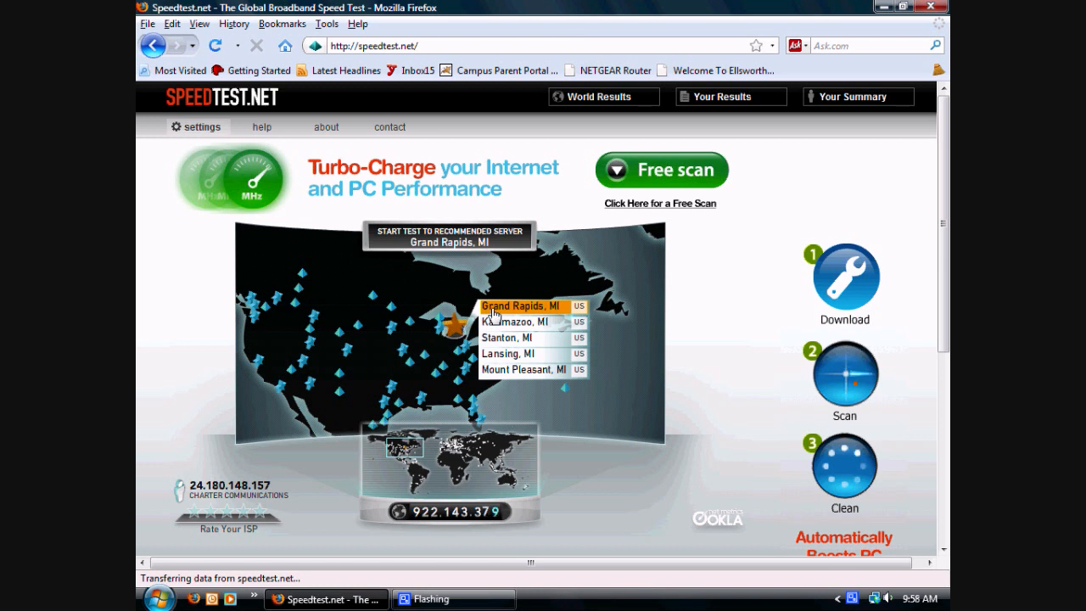
{"action": "left_click", "coordinate": [517, 306]}
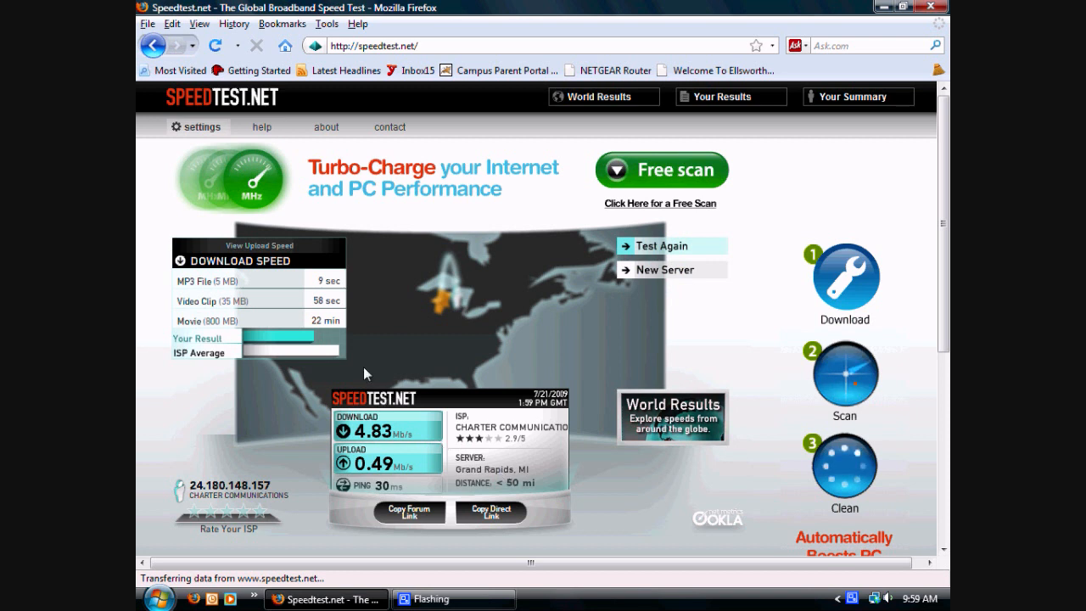
{"action": "mouse_move", "coordinate": [371, 441]}
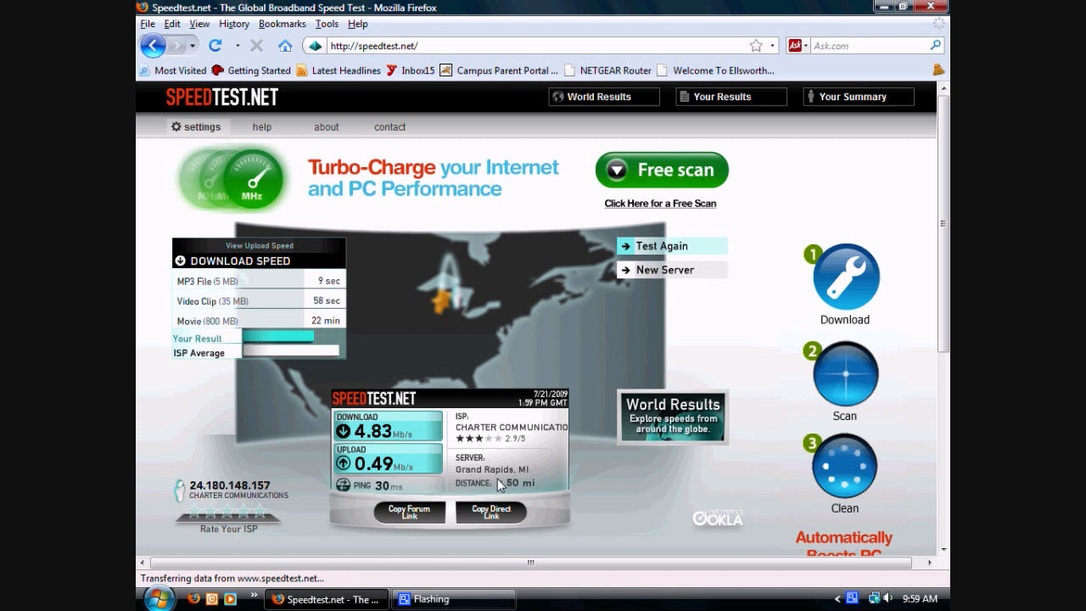
{"action": "mouse_move", "coordinate": [279, 387]}
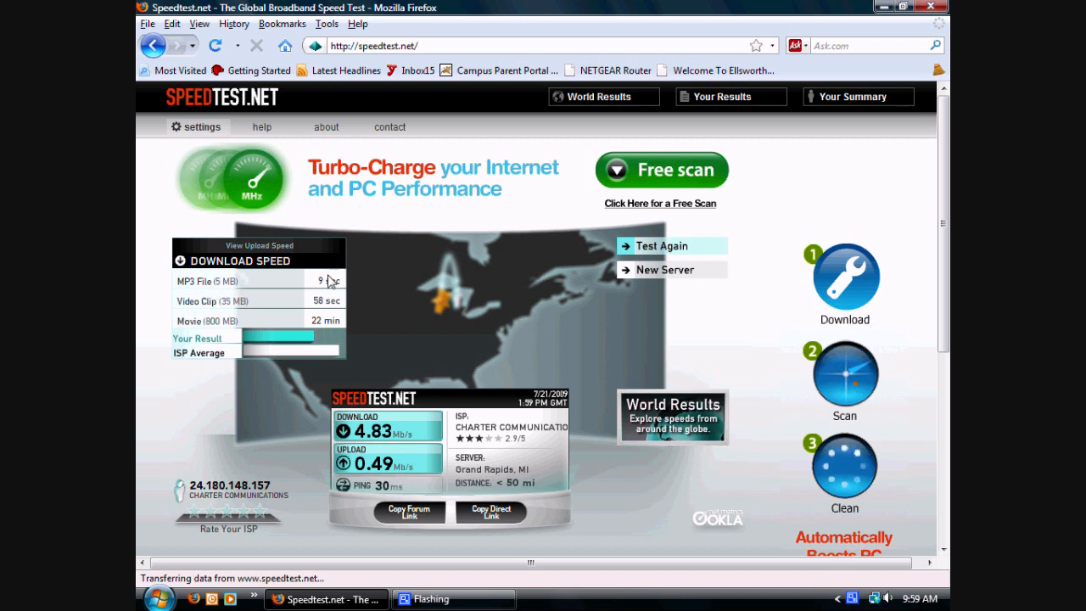
{"action": "mouse_move", "coordinate": [233, 287]}
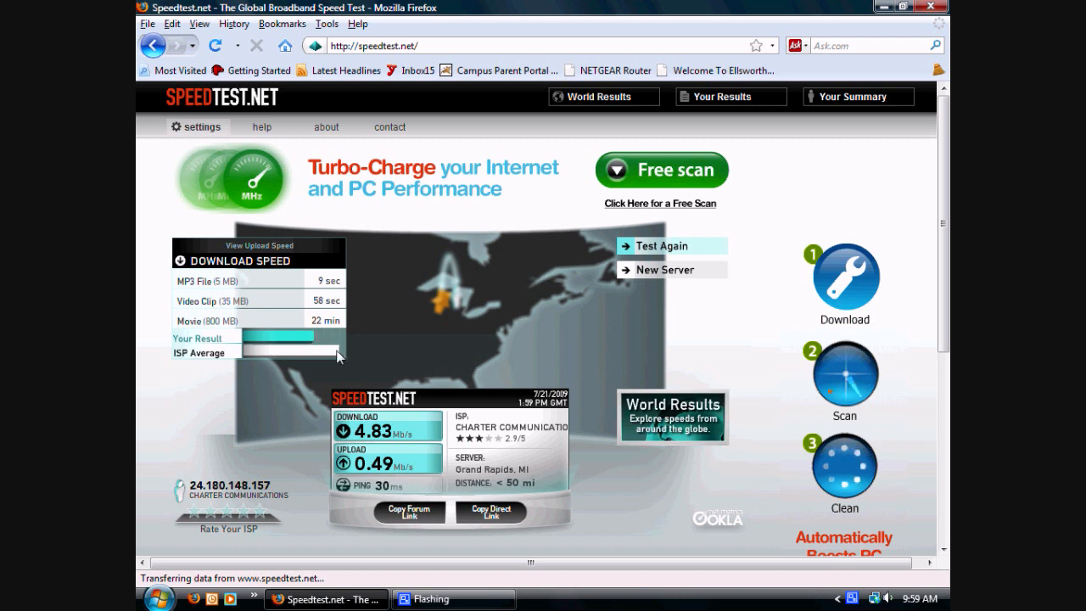
{"action": "mouse_move", "coordinate": [543, 544]}
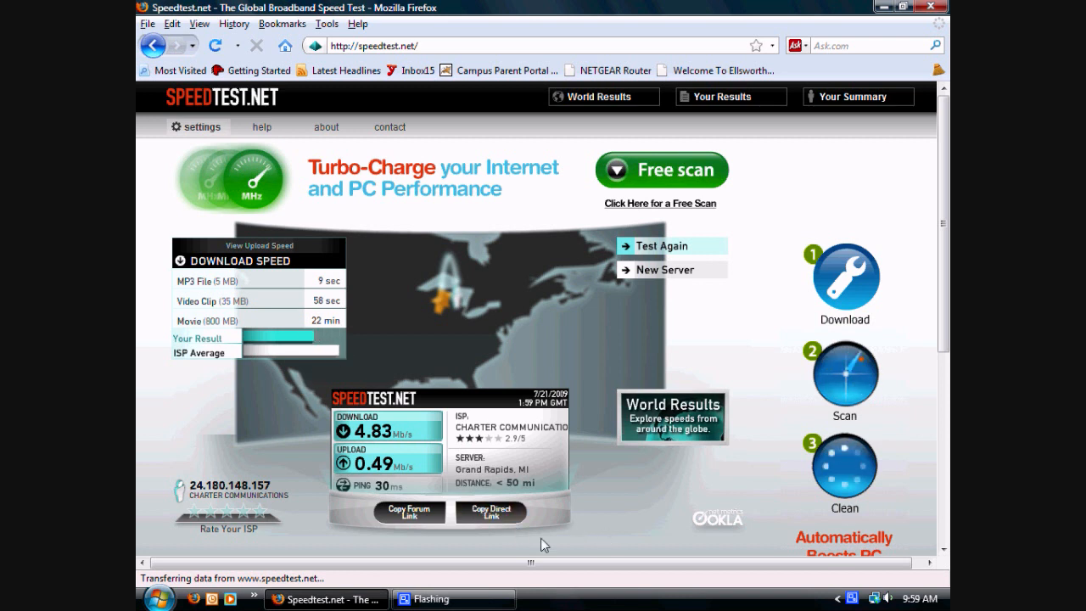
{"action": "mouse_move", "coordinate": [439, 537]}
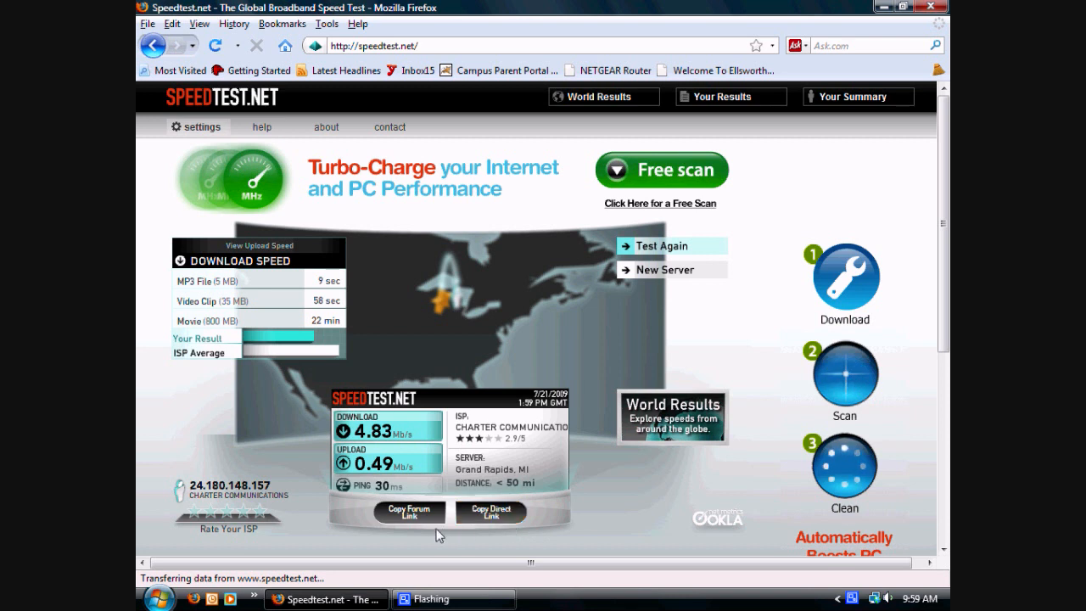
{"action": "mouse_move", "coordinate": [670, 269]}
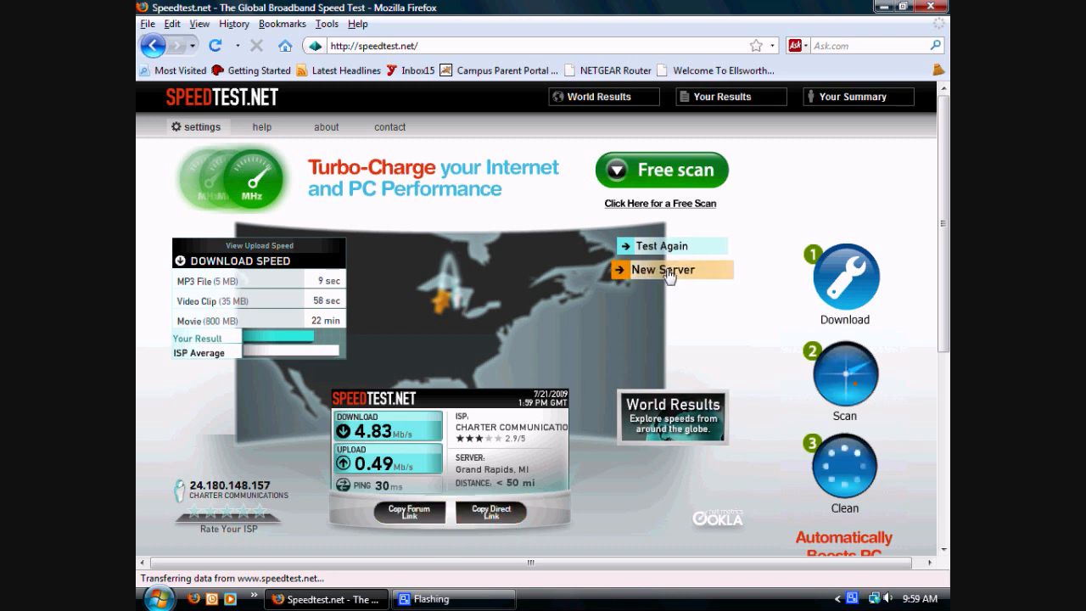
{"action": "left_click", "coordinate": [665, 269]}
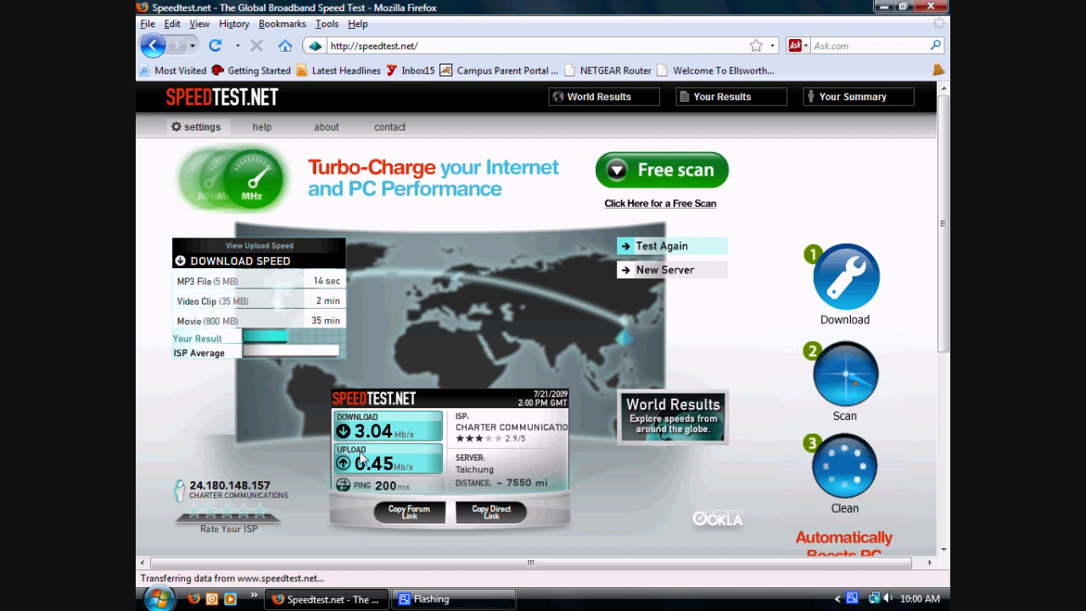
{"action": "mouse_move", "coordinate": [353, 548]}
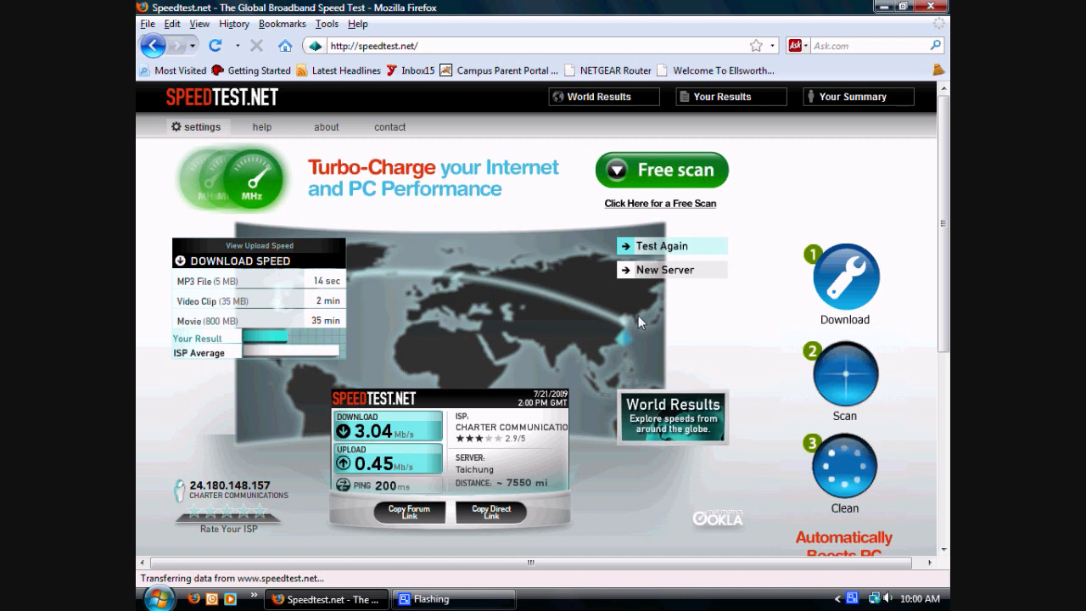
{"action": "mouse_move", "coordinate": [211, 178]}
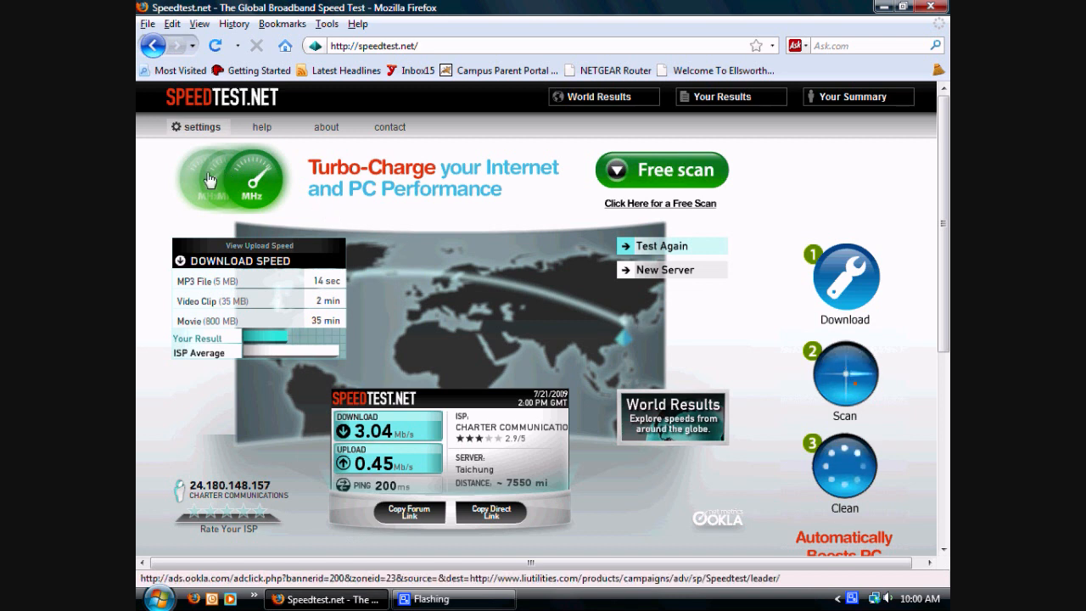
{"action": "mouse_move", "coordinate": [416, 70]}
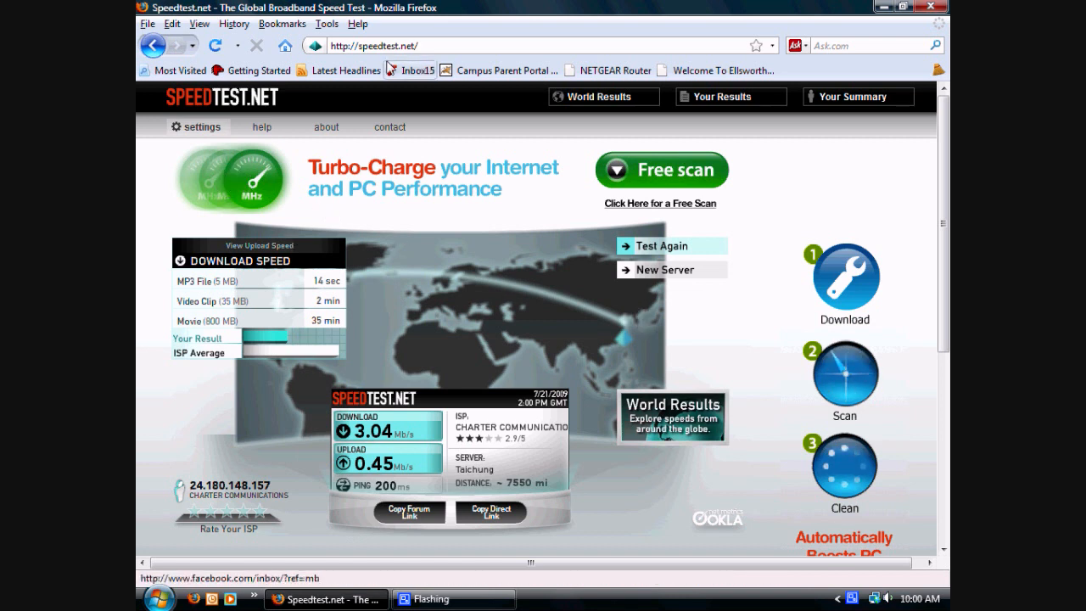